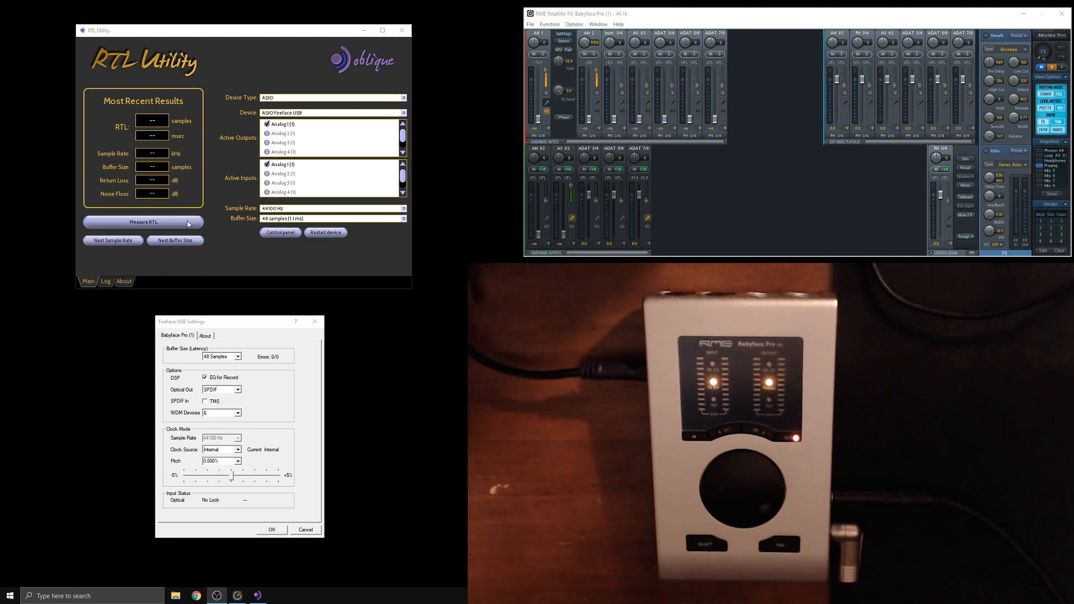
Run a first latency measurement, dismiss the undetected-signal warning, and enable Analog 3 as active output
left_click(143, 221)
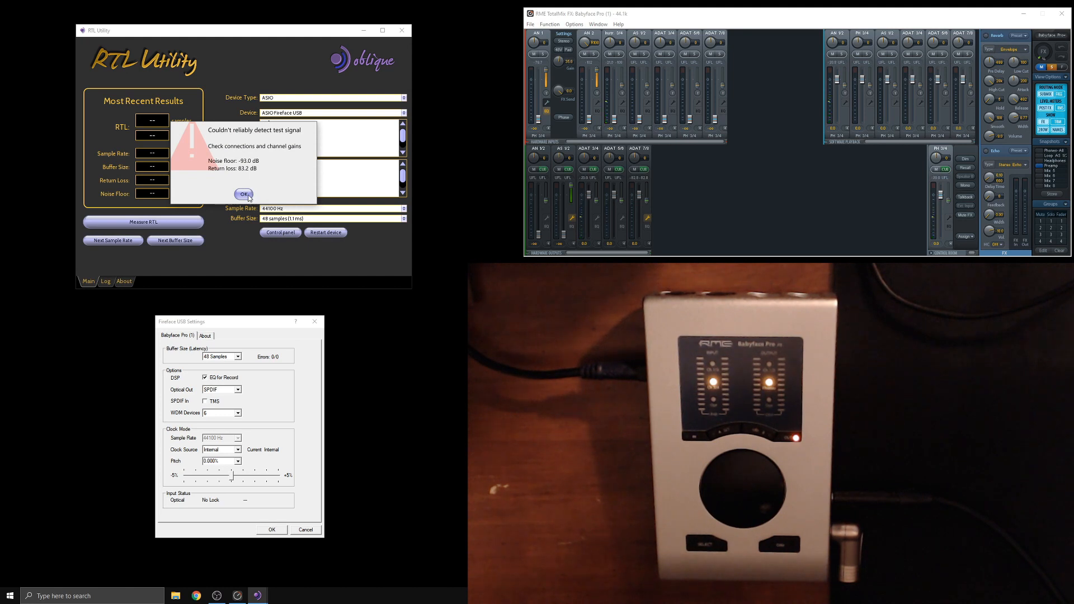
left_click(244, 195)
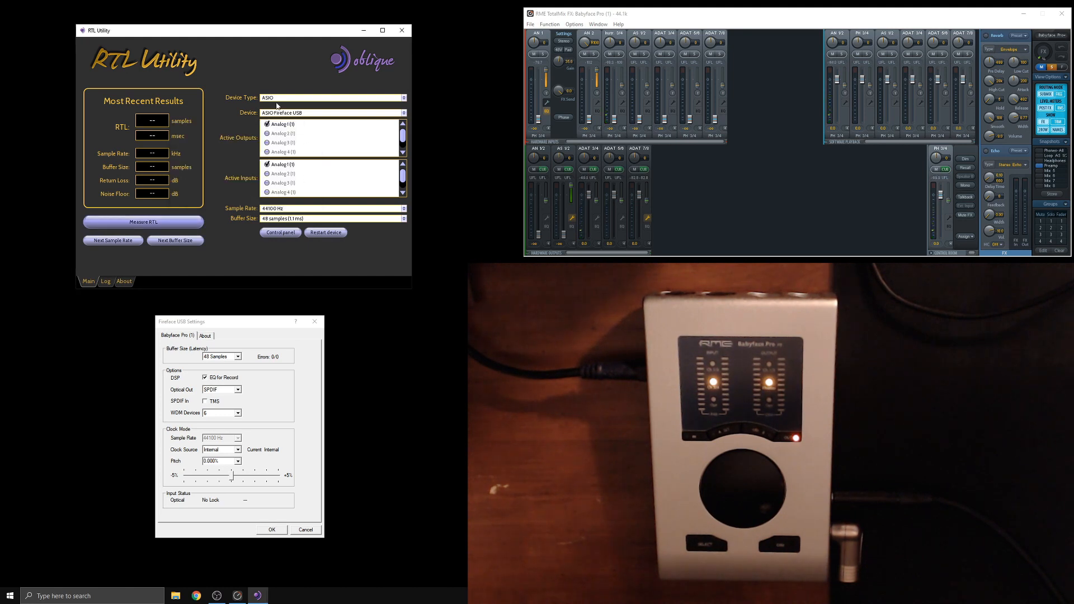
left_click(266, 142)
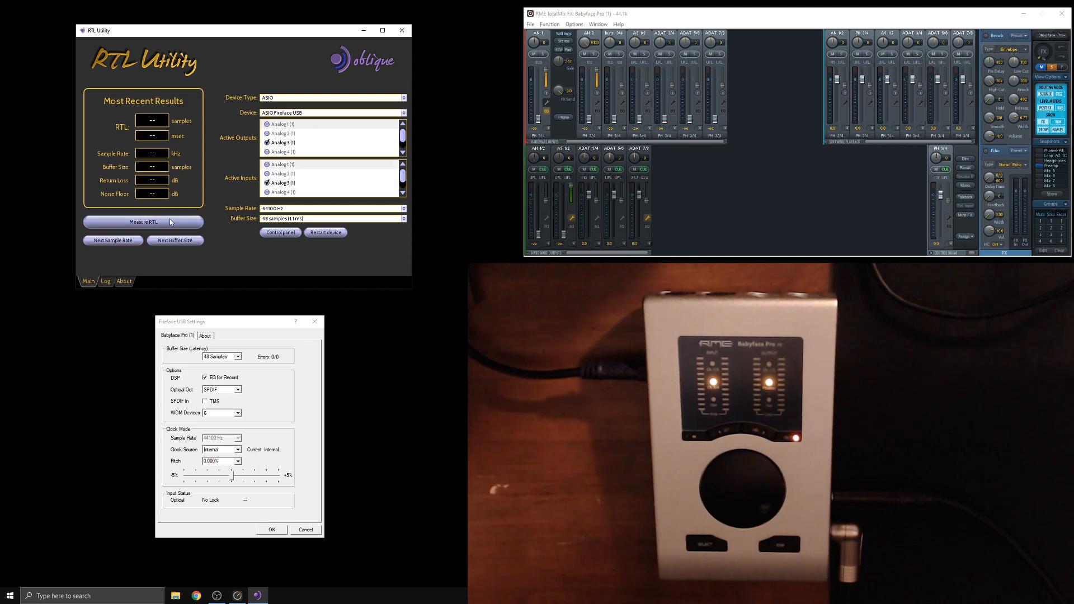
Measure round-trip latency at 44.1 kHz, repeating the measurement several times
left_click(143, 222)
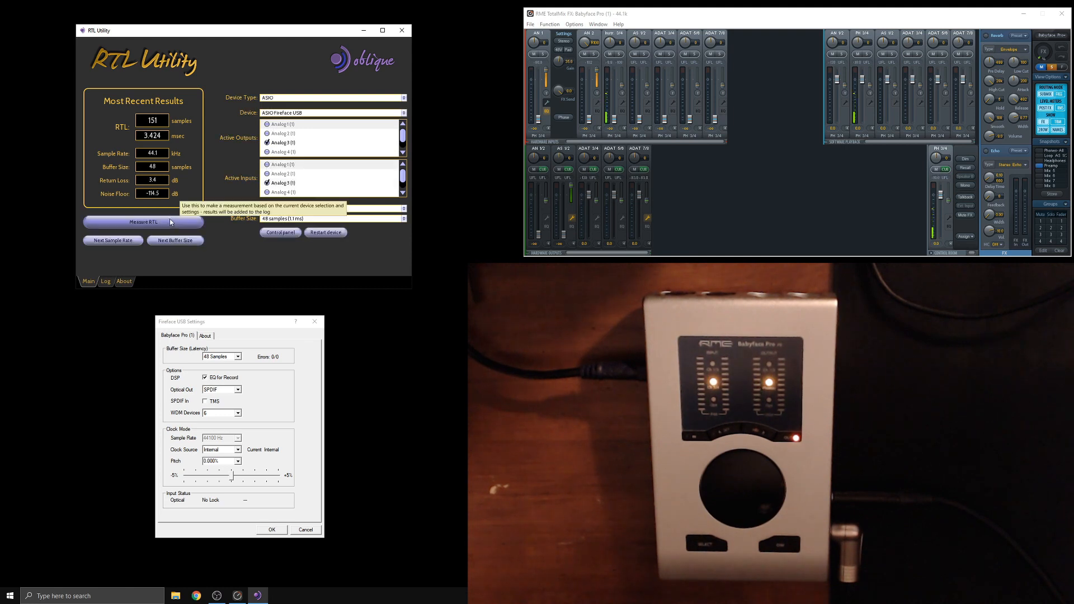
left_click(143, 222)
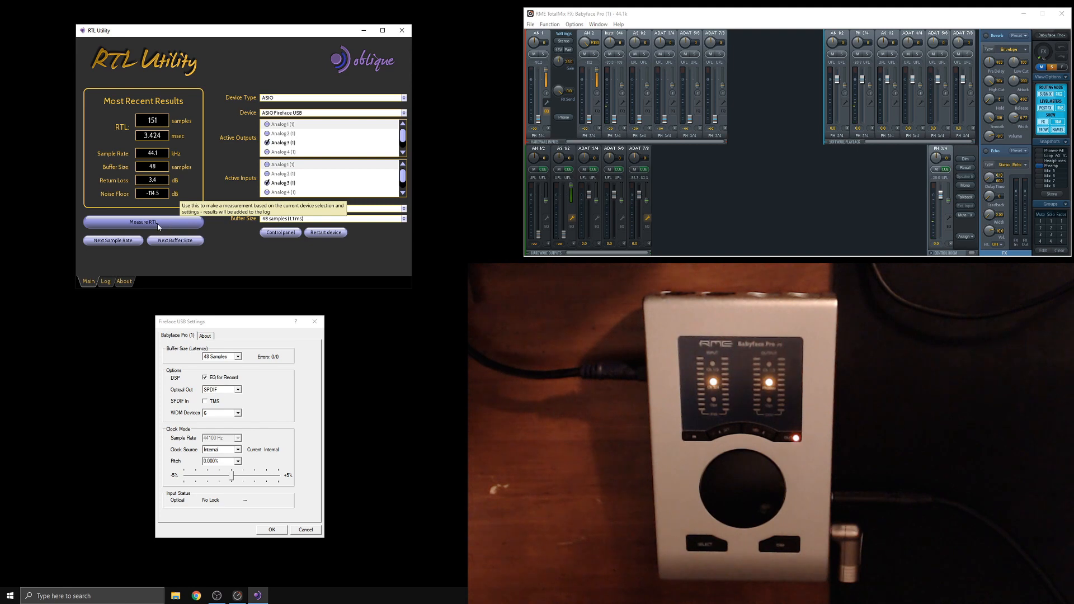
left_click(143, 221)
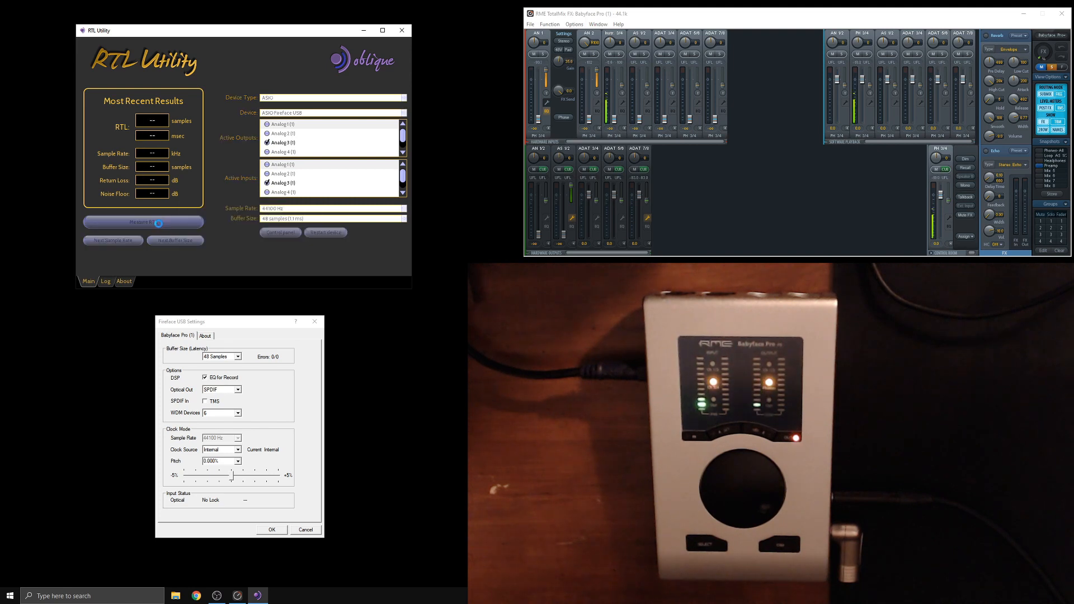
left_click(144, 221)
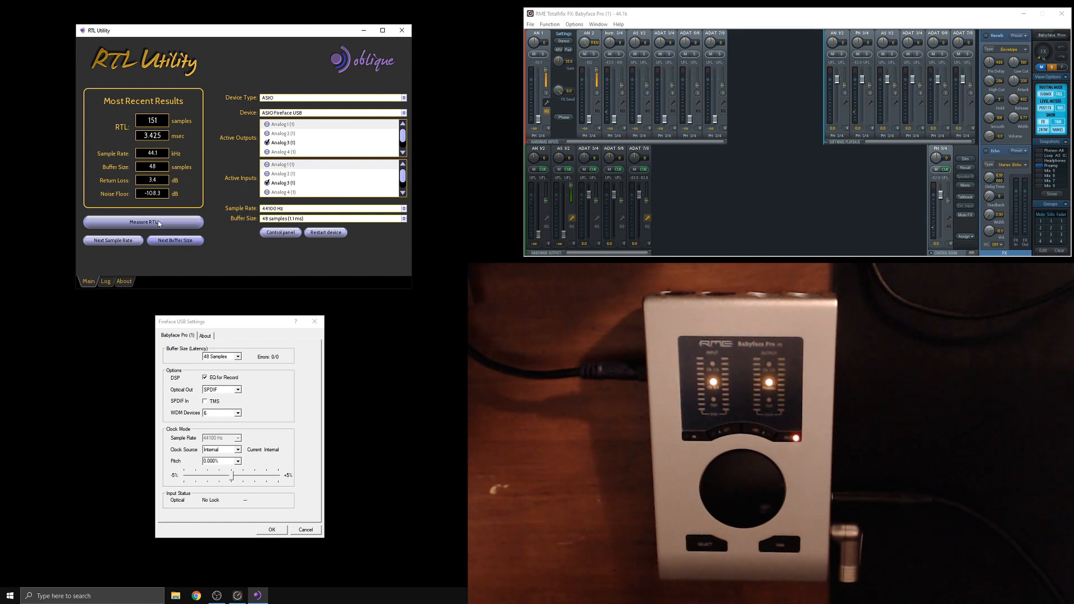
left_click(143, 222)
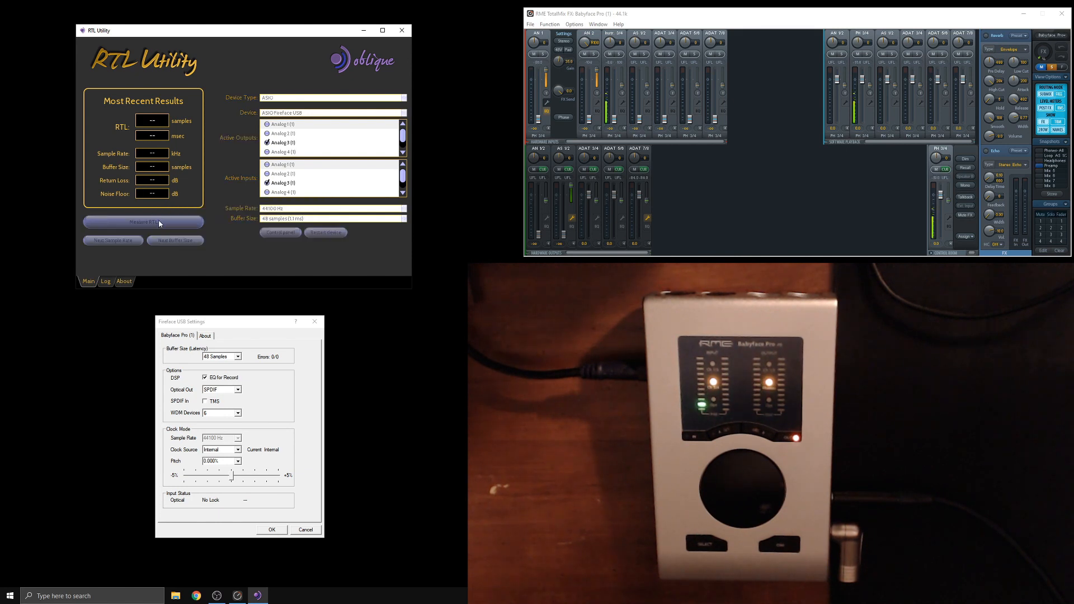
left_click(143, 221)
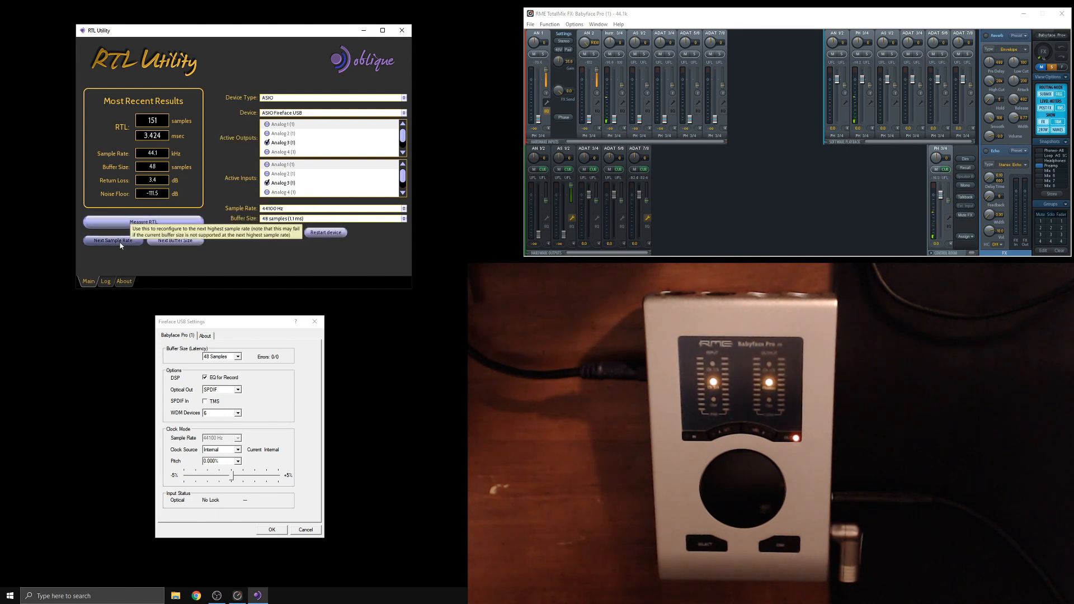
Step up and measure latency at 48, 88.2 and 96 kHz
left_click(112, 241)
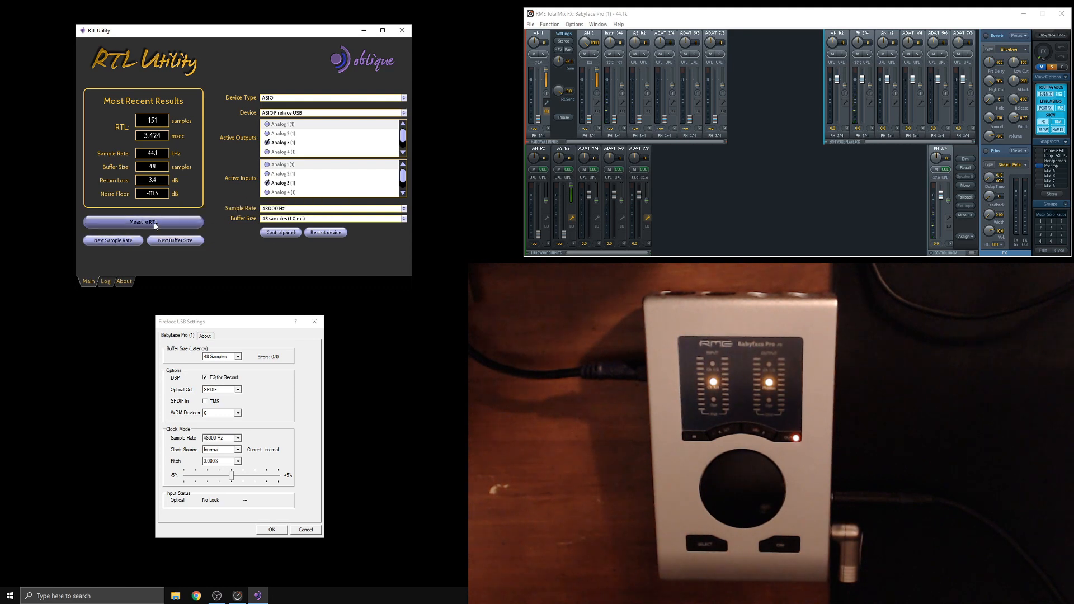
left_click(143, 221)
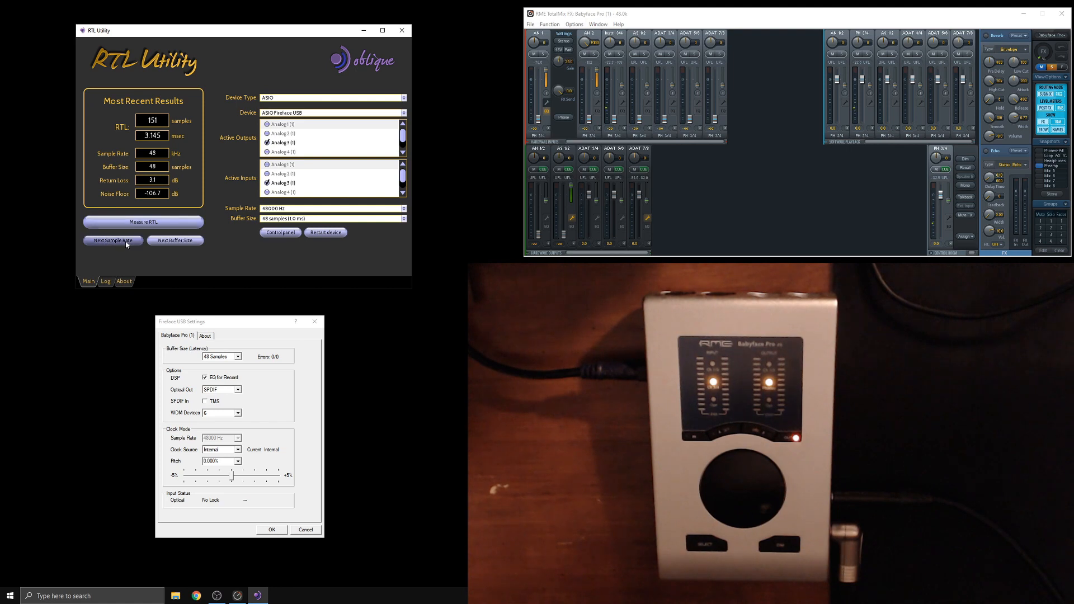
left_click(324, 233)
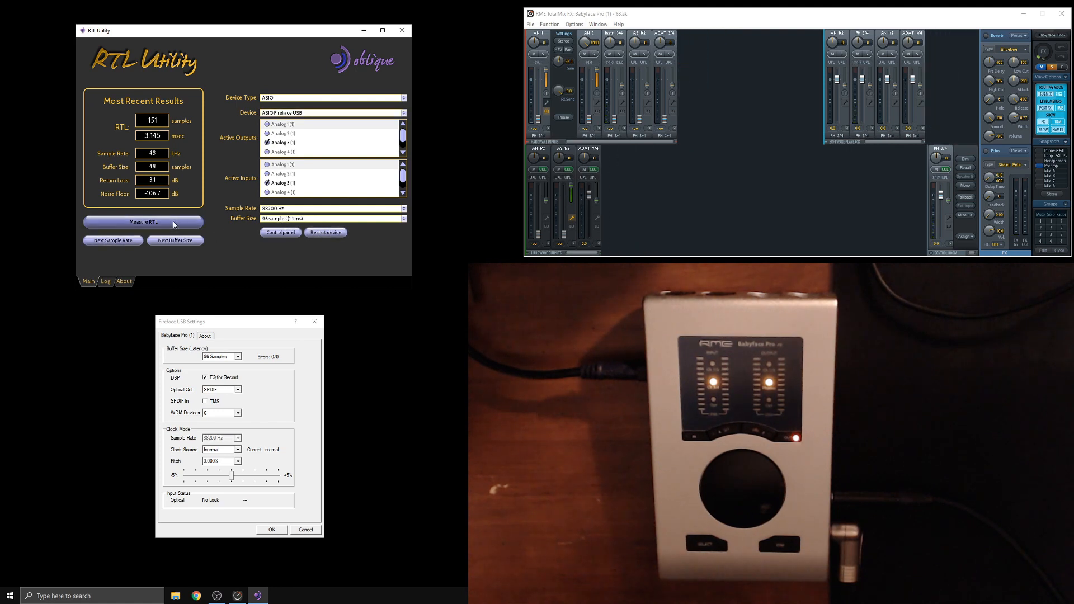
left_click(143, 222)
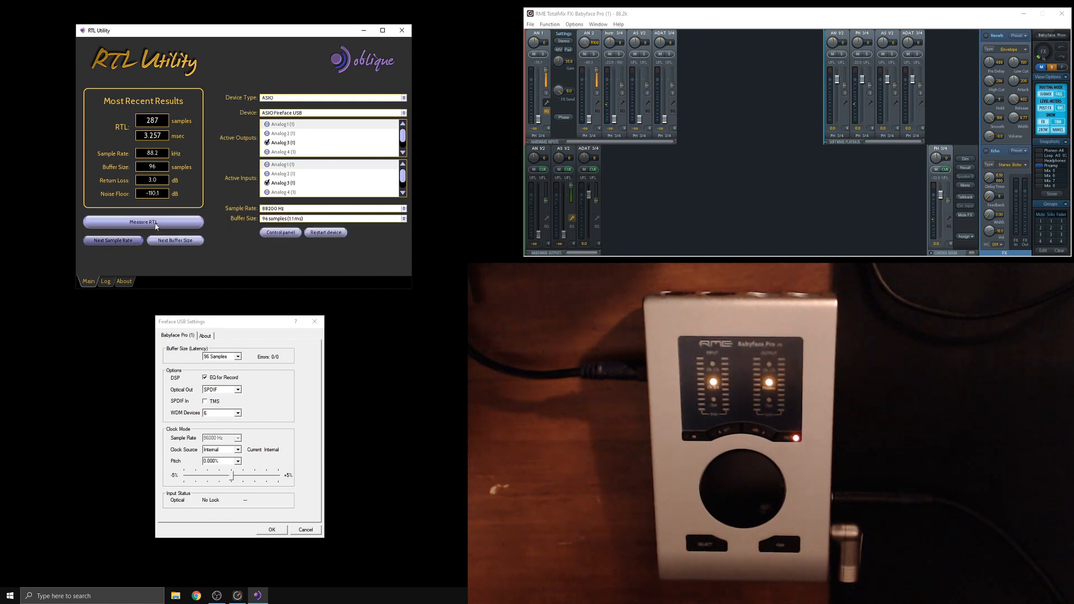
left_click(143, 222)
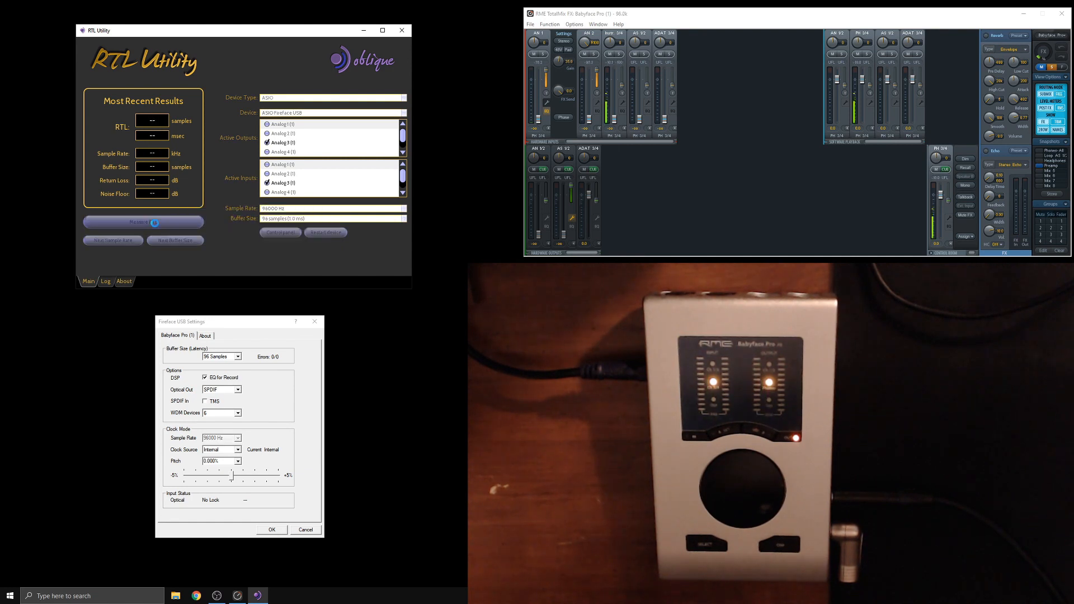
left_click(144, 221)
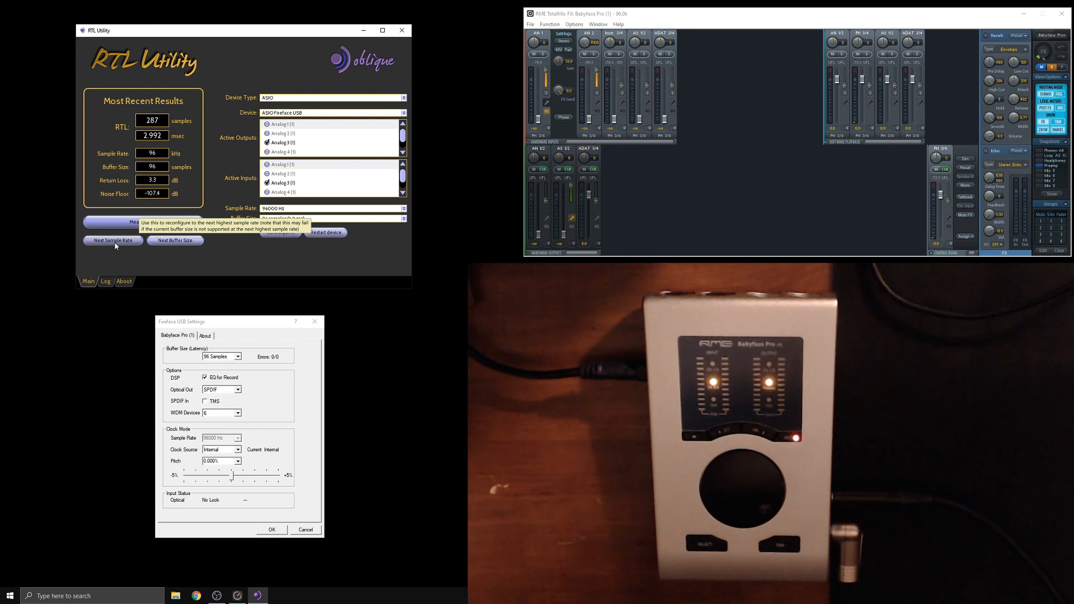
Measure latency at 176.4 kHz, then step the sample rate up to 192 kHz
left_click(112, 239)
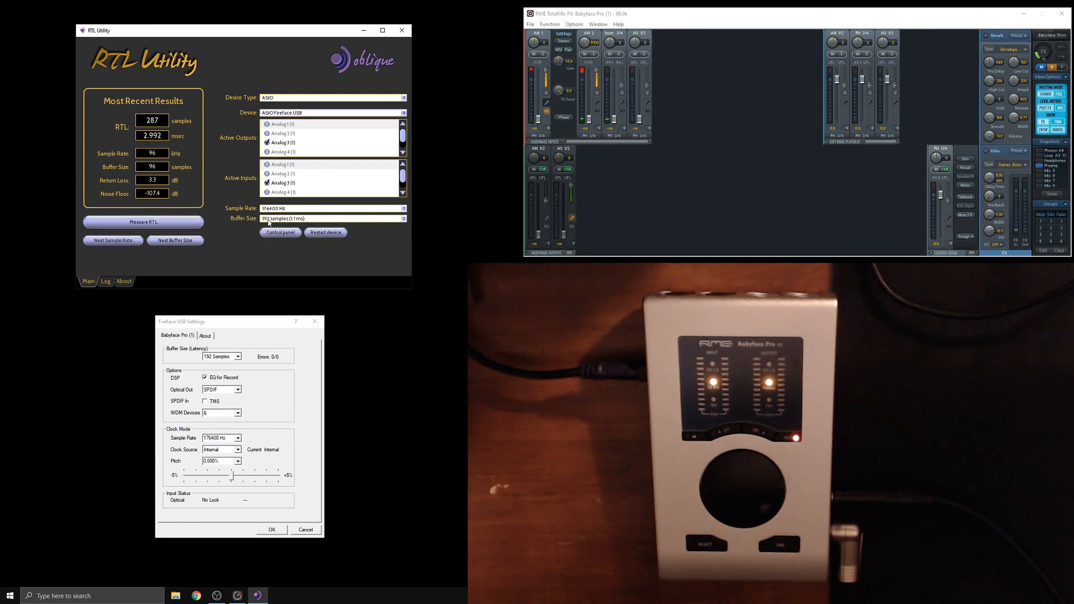
left_click(143, 221)
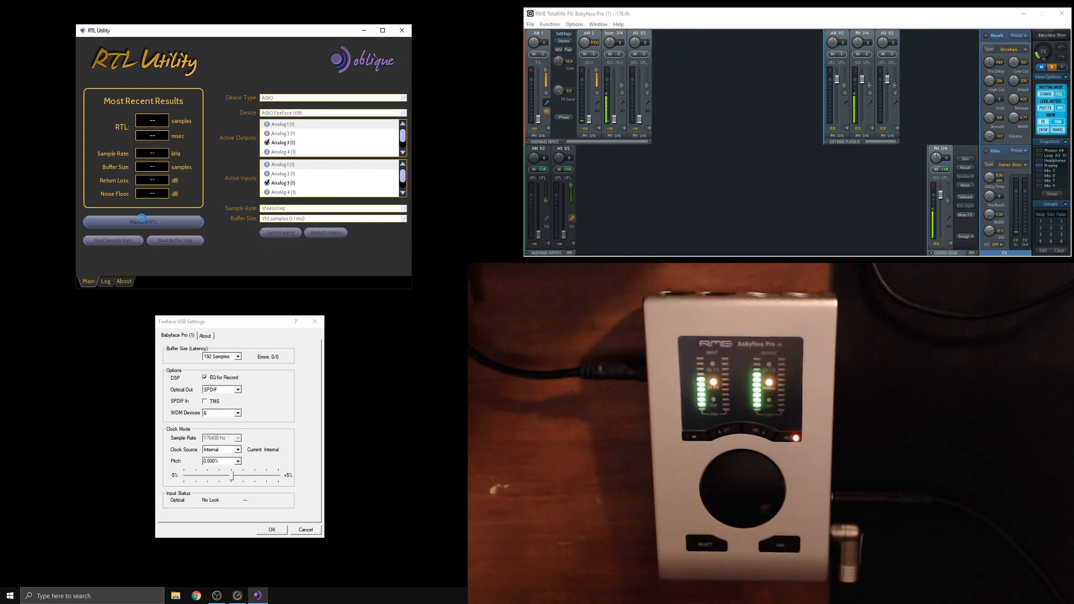
left_click(143, 221)
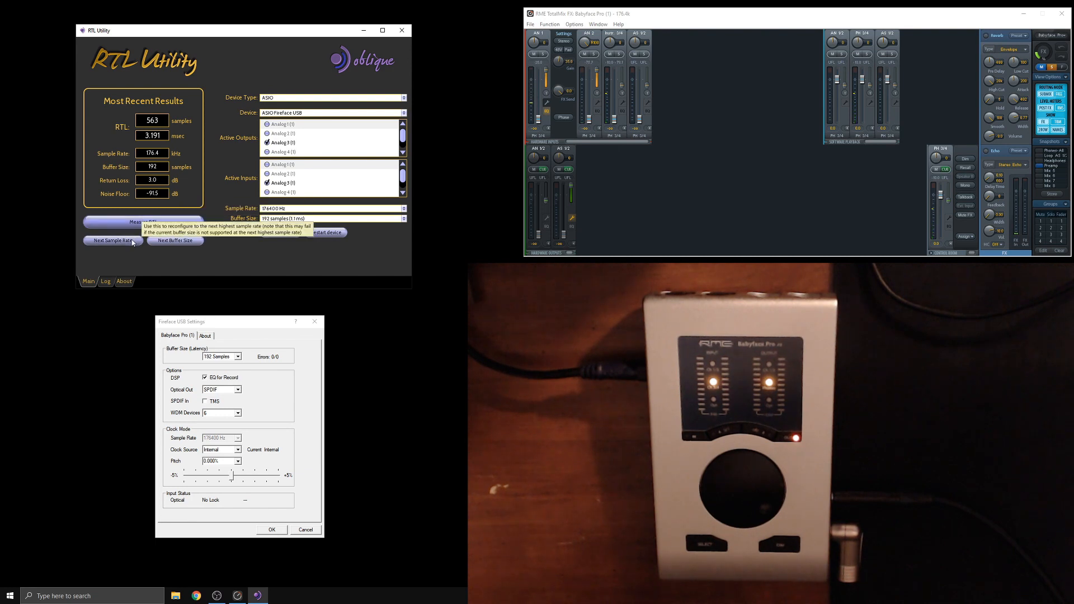
left_click(112, 239)
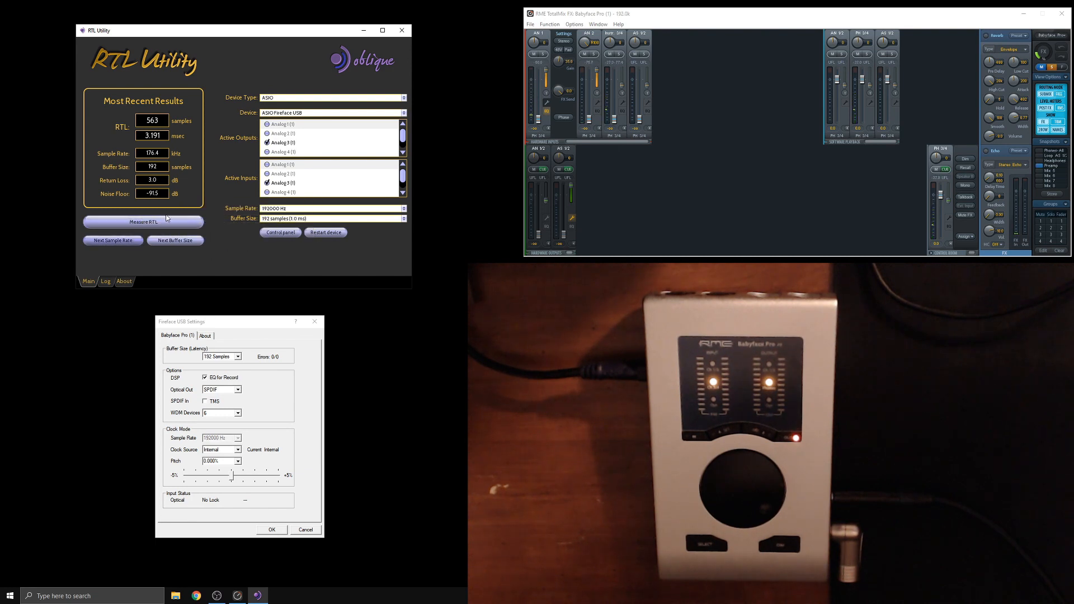
Measure round-trip latency at 192 kHz on the desktop Fireface USB session
left_click(143, 221)
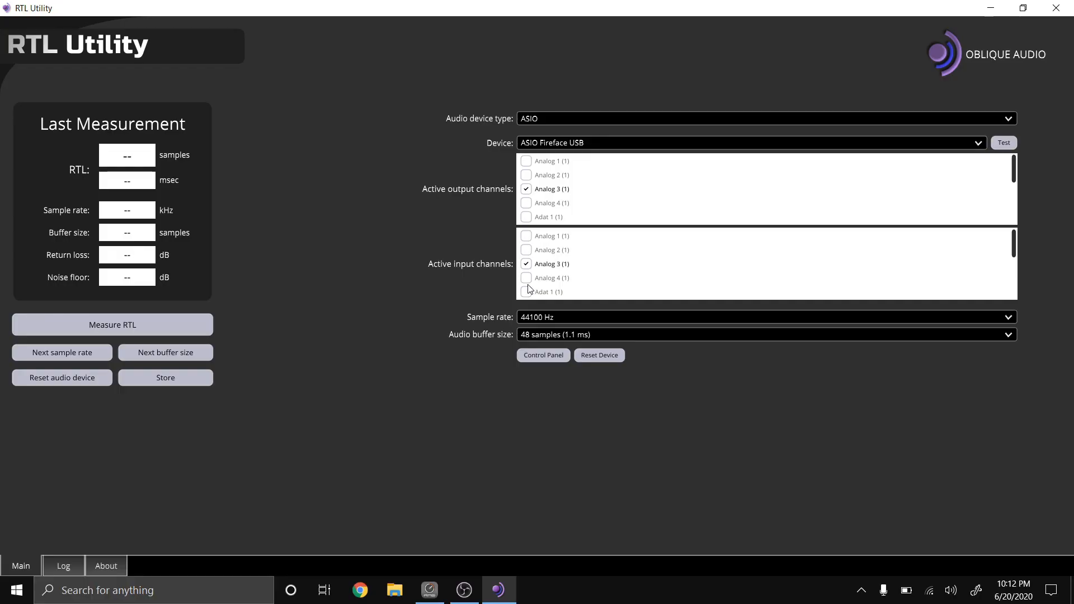
On the laptop, measure latency at 44.1, 48 and 88.2 kHz
left_click(112, 325)
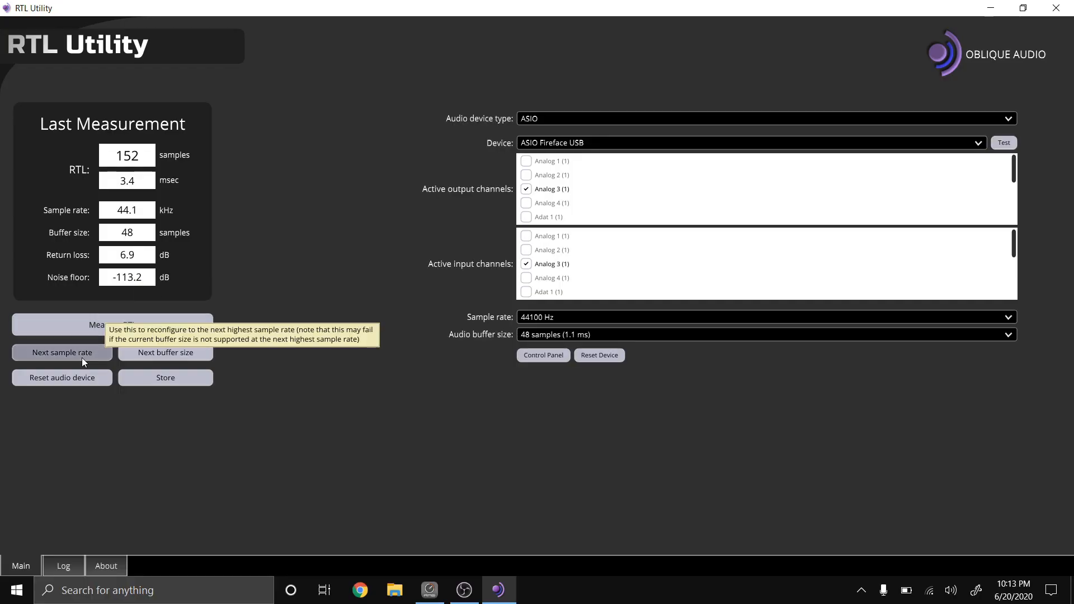
left_click(62, 353)
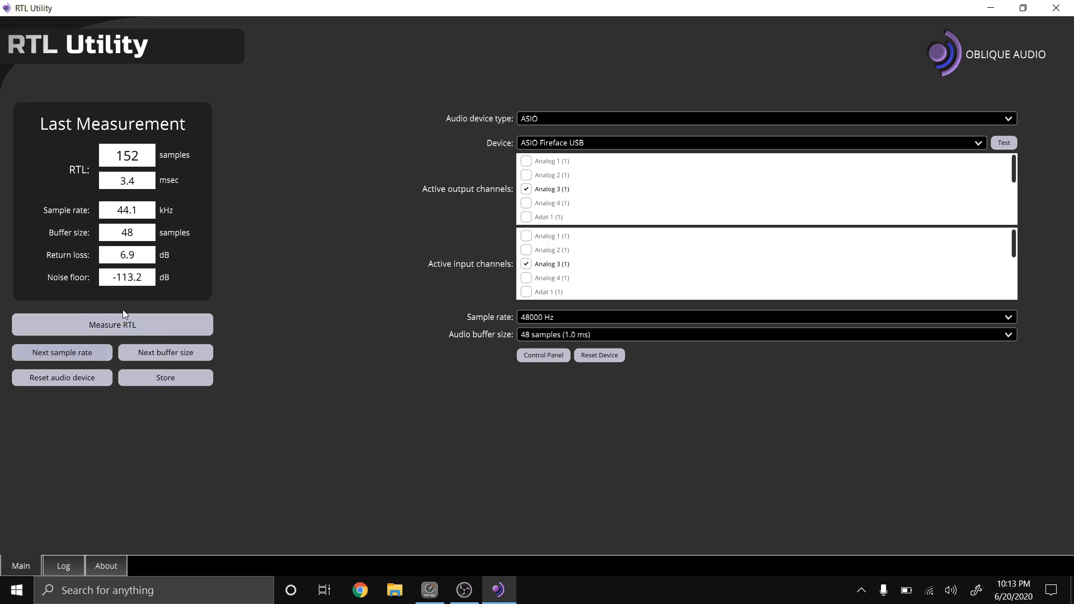
left_click(112, 325)
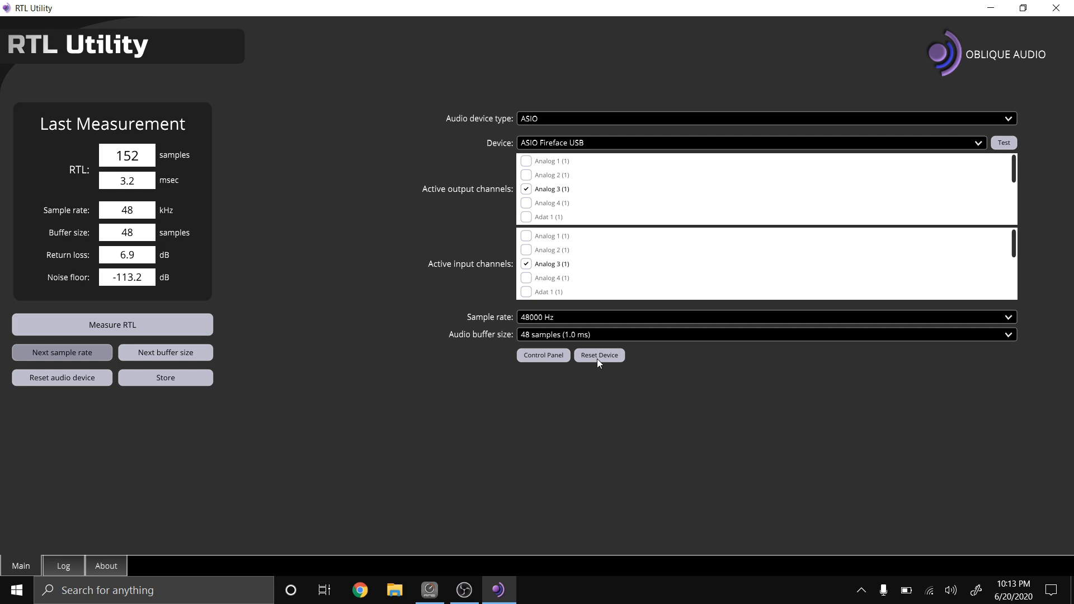
left_click(62, 352)
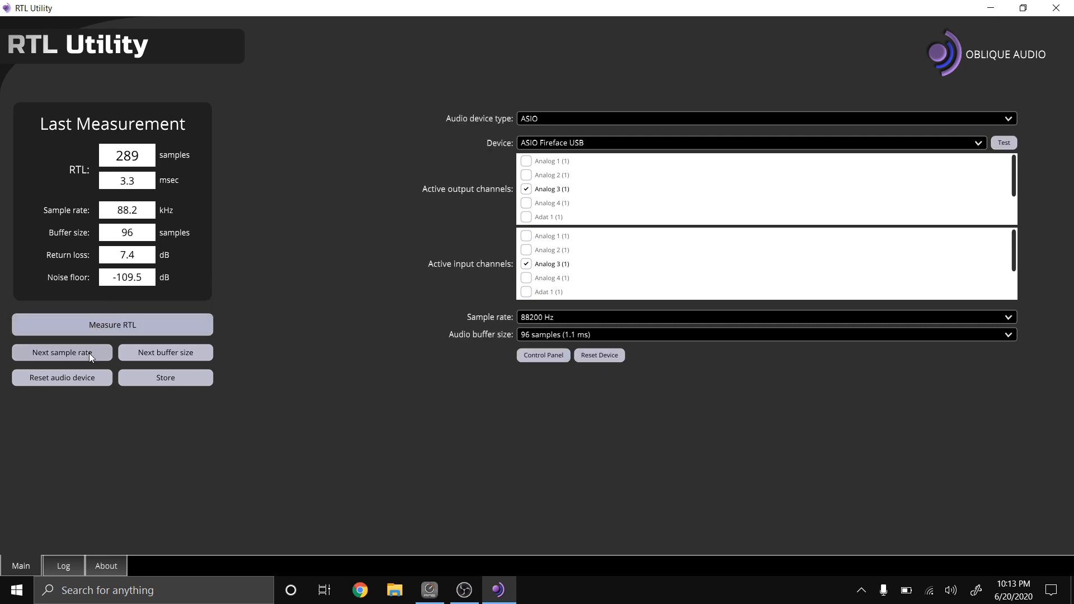
Step up and measure latency at 96, 176.4 and 192 kHz, ending at 563 samples, 2.9 ms
left_click(62, 353)
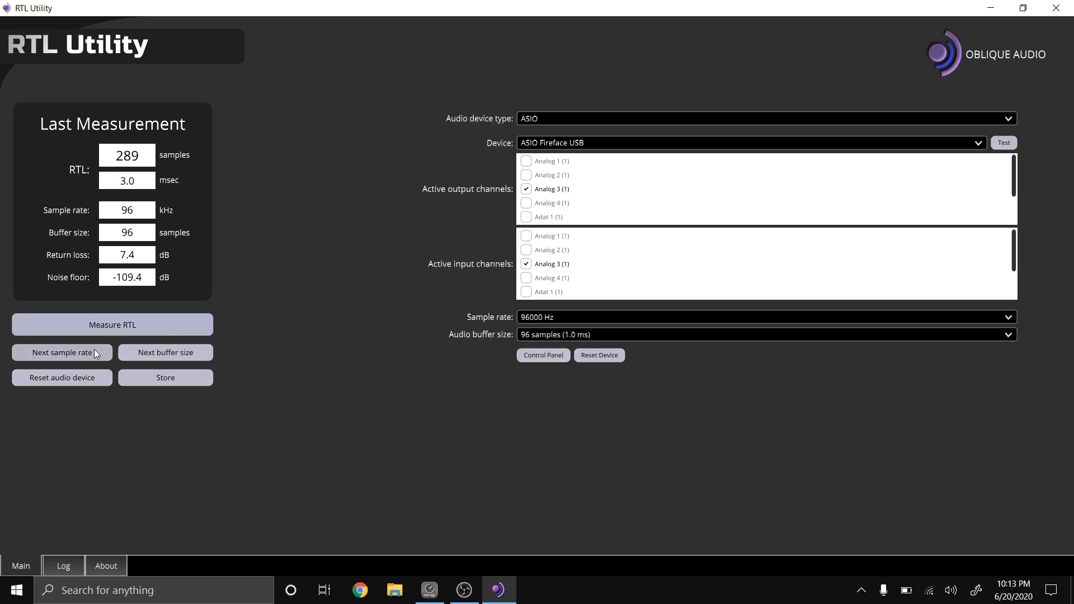
left_click(61, 352)
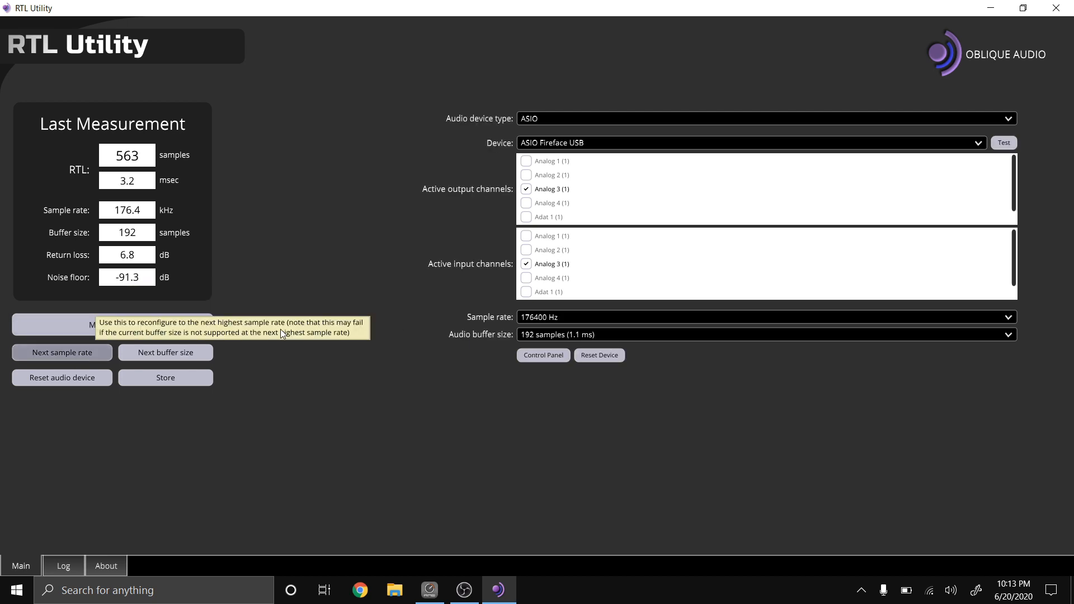
left_click(61, 352)
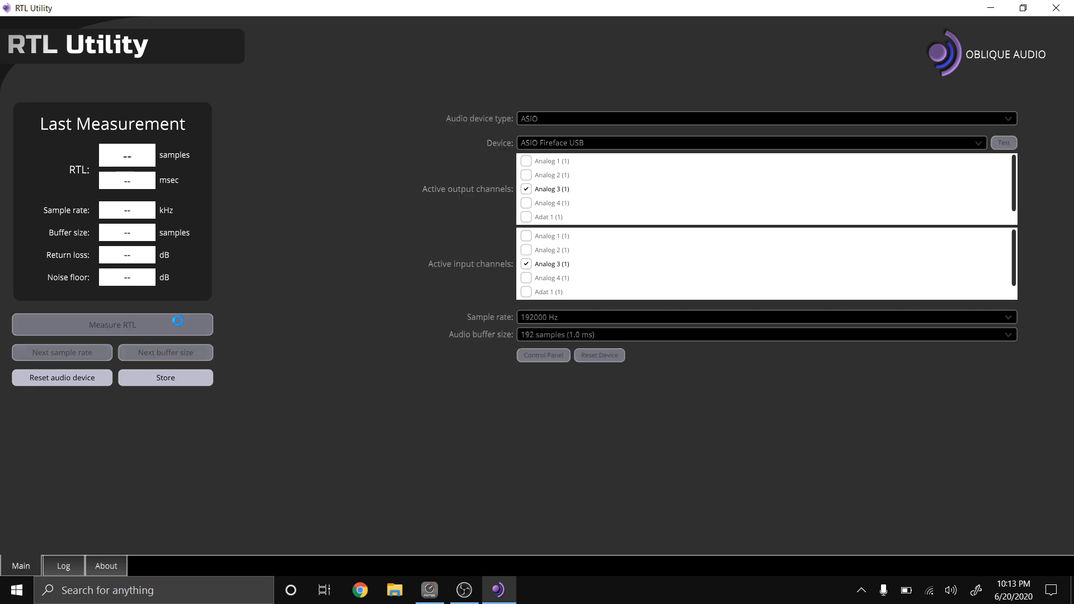
left_click(112, 325)
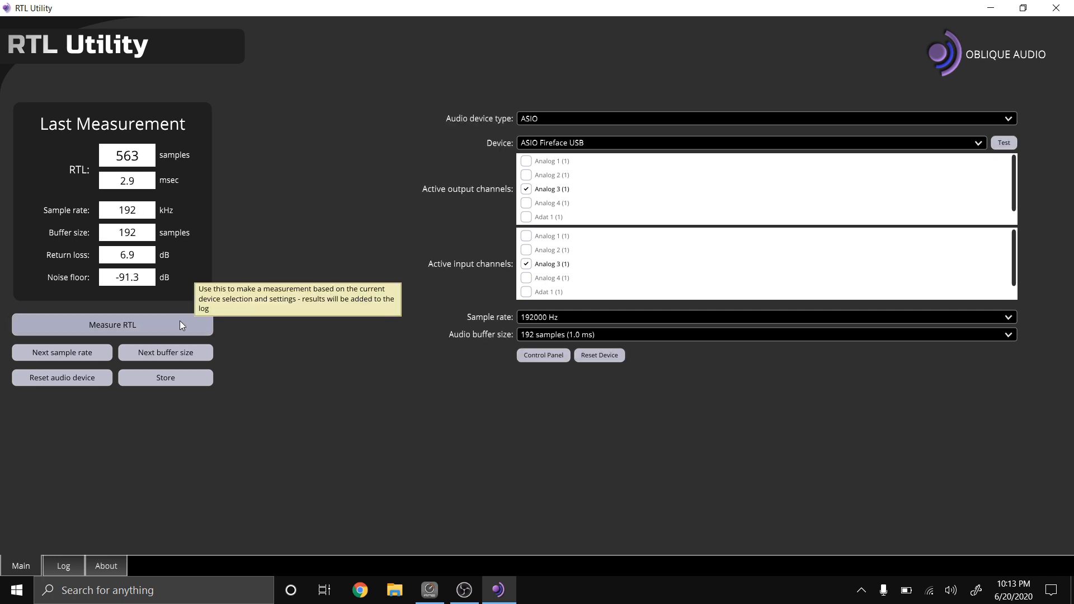